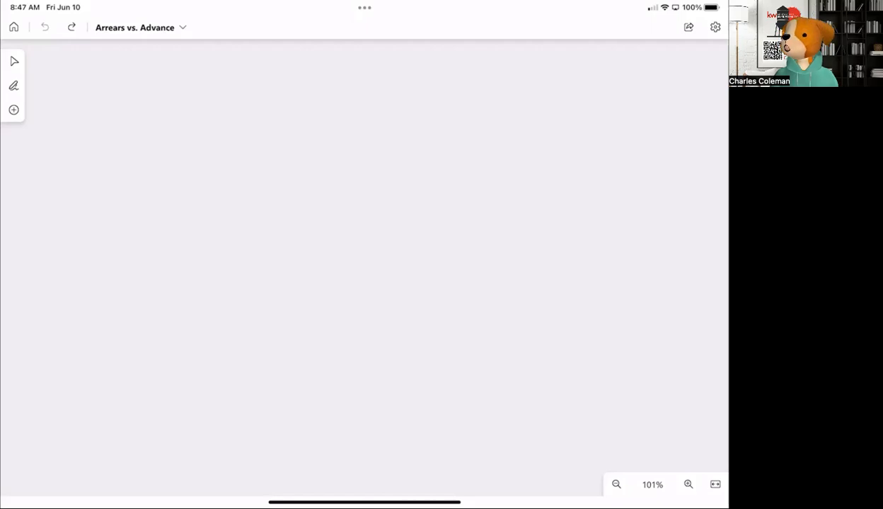
- Draw the main horizontal timeline with end marks, labelled START and END
drag(118, 180, 149, 180)
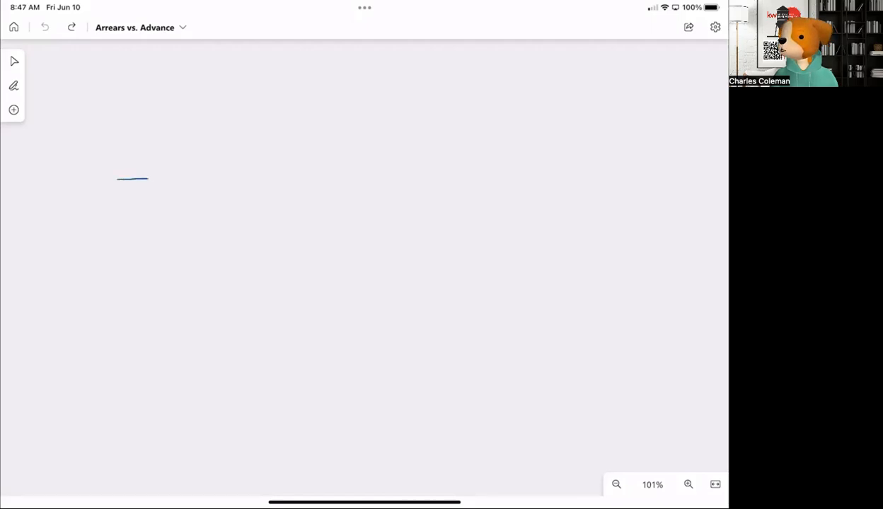
drag(149, 178, 368, 168)
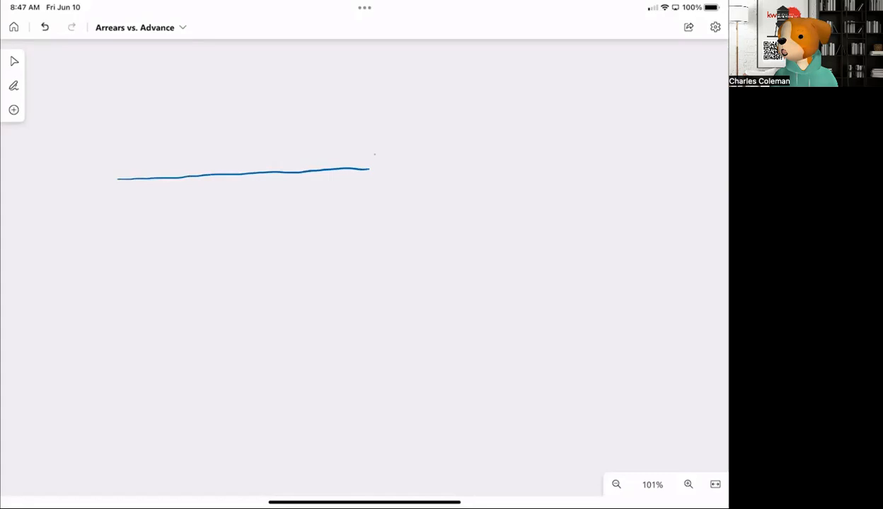
drag(374, 155, 374, 209)
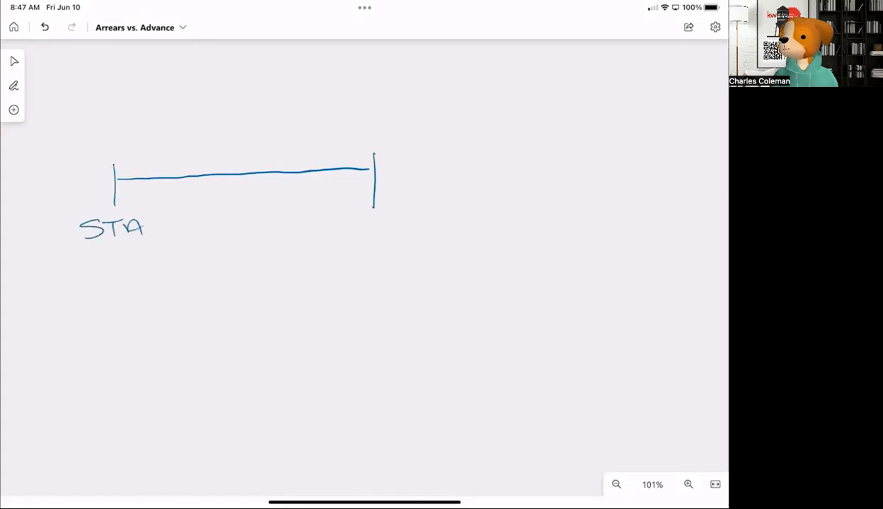
drag(145, 226, 184, 226)
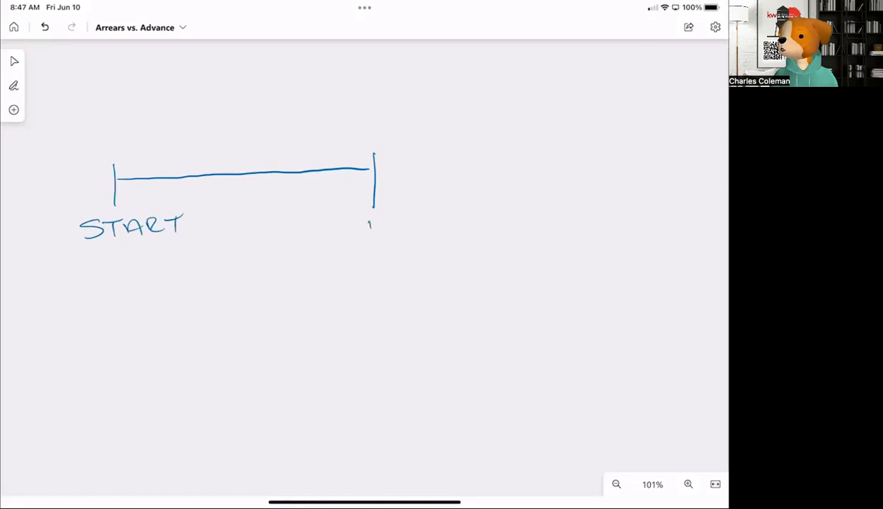
drag(368, 226, 417, 226)
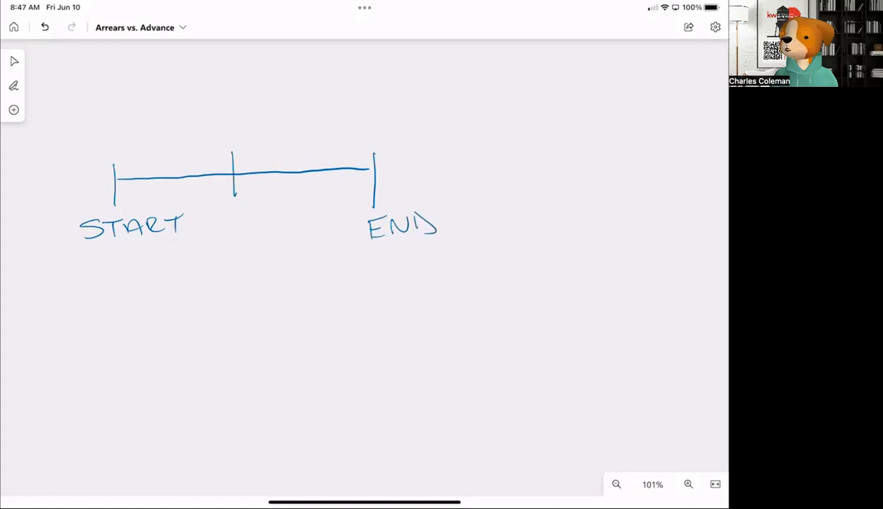
- Add middle arrows and a 'Sell Close Date' label, then draw a shorter second timeline below
drag(244, 157, 198, 162)
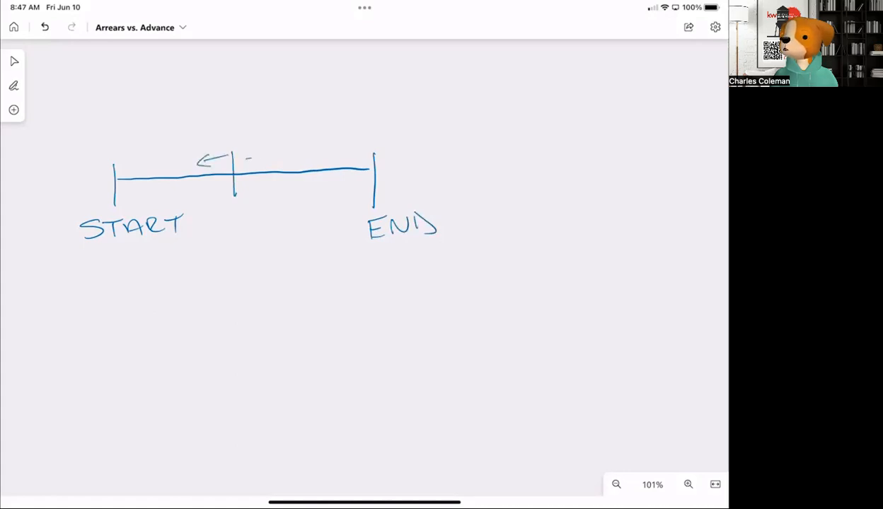
drag(247, 157, 273, 157)
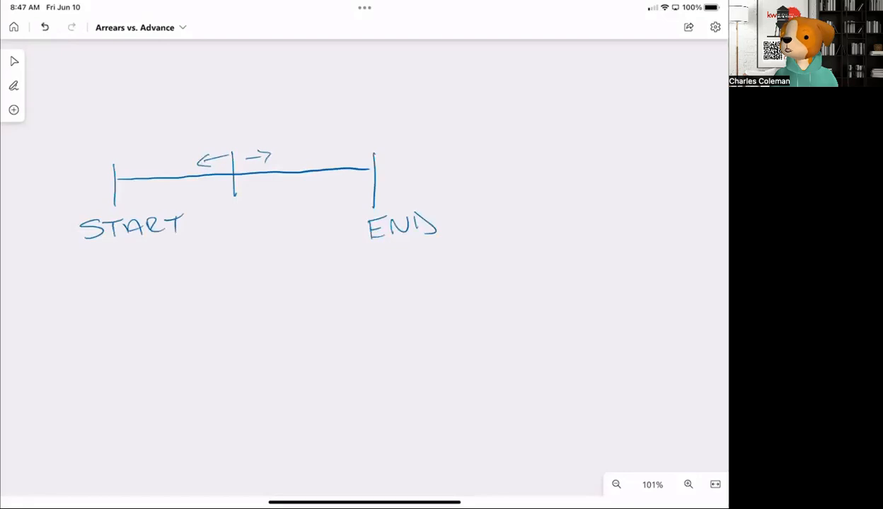
drag(220, 220, 258, 212)
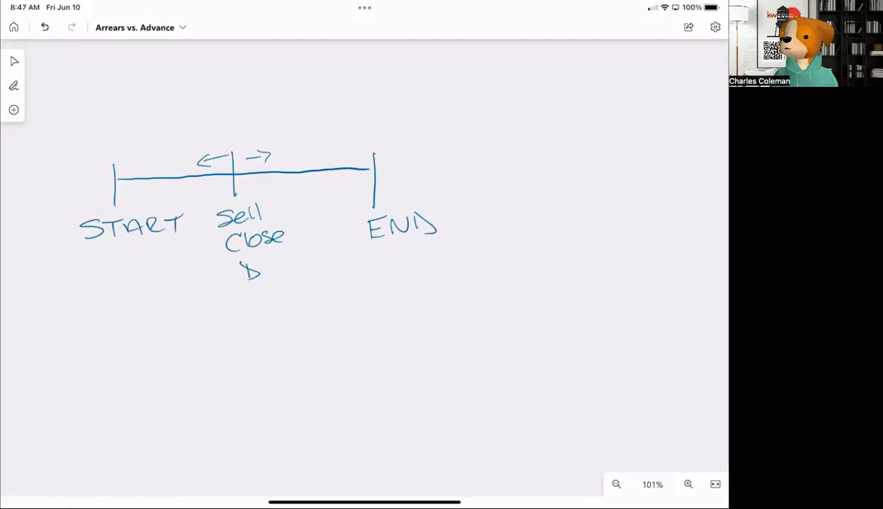
drag(244, 273, 301, 265)
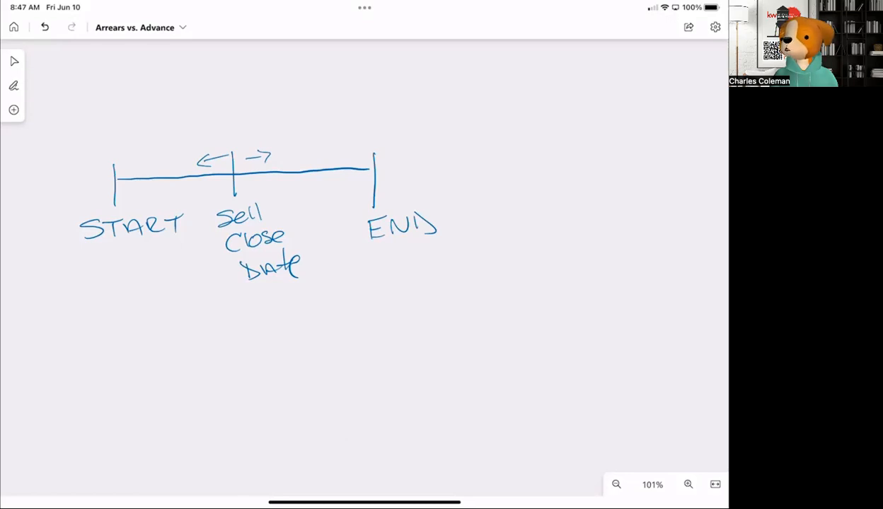
drag(172, 346, 267, 347)
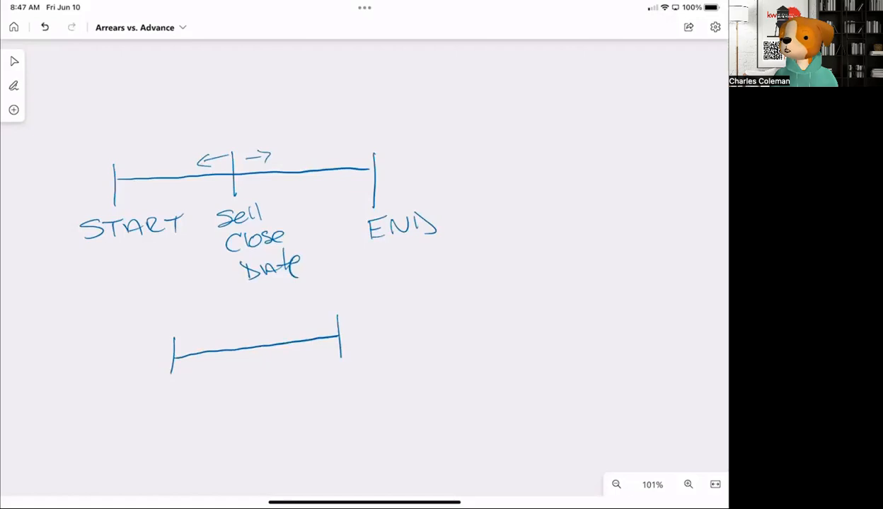
- Add a middle mark to the lower timeline and label the dates, including Feb 15
click(156, 396)
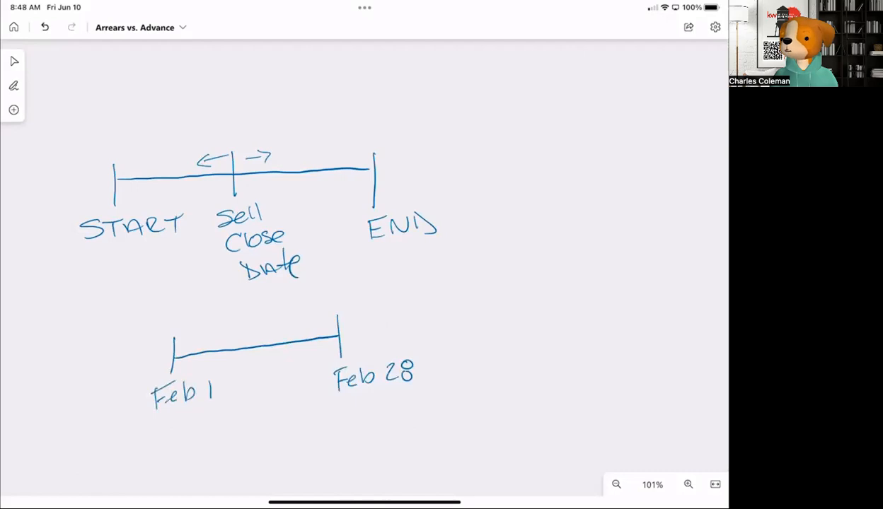
drag(247, 333, 248, 364)
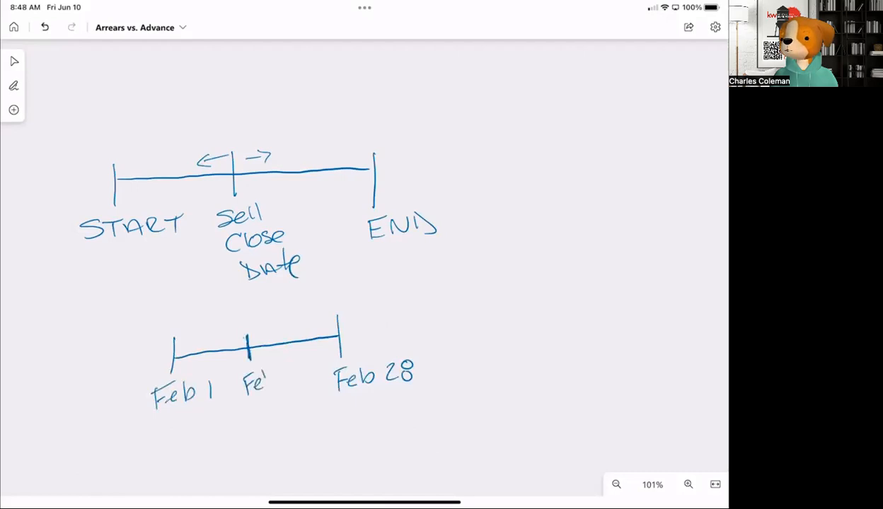
drag(248, 375, 297, 375)
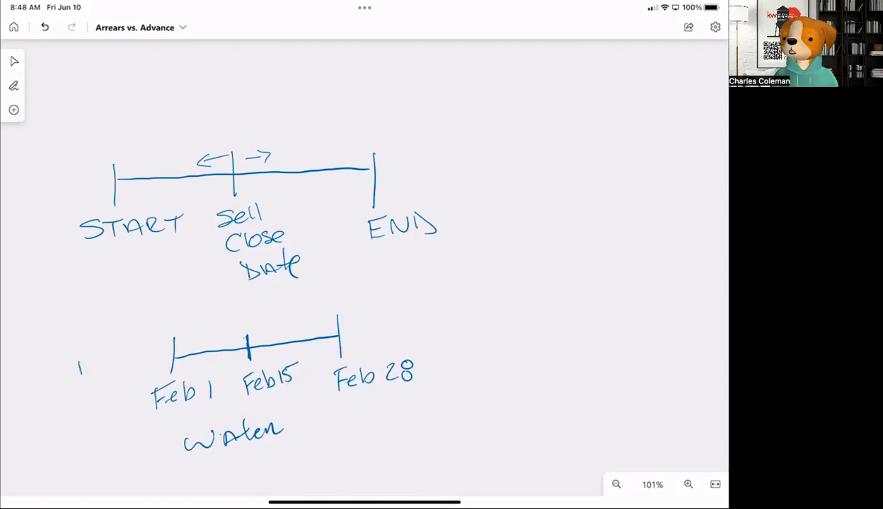
- Write a circled 'ADV.' left of the lower timeline with an arrow over it
drag(79, 364, 124, 364)
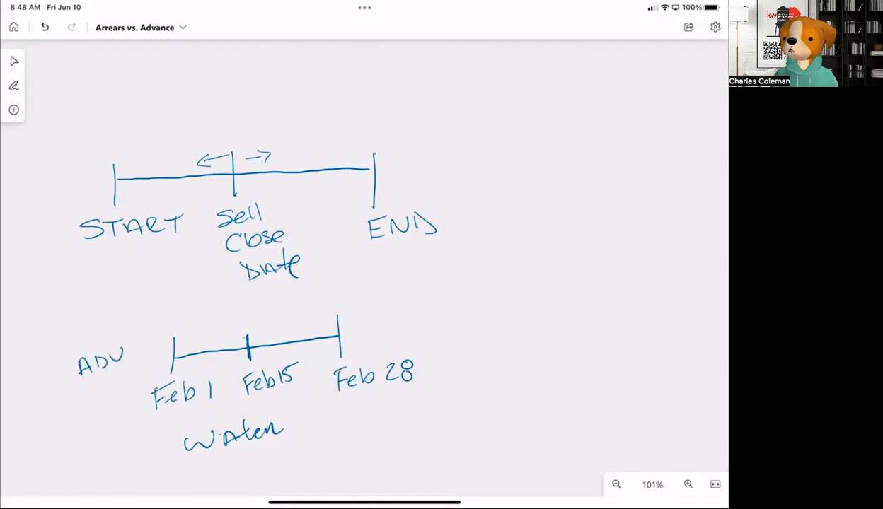
drag(127, 332, 71, 382)
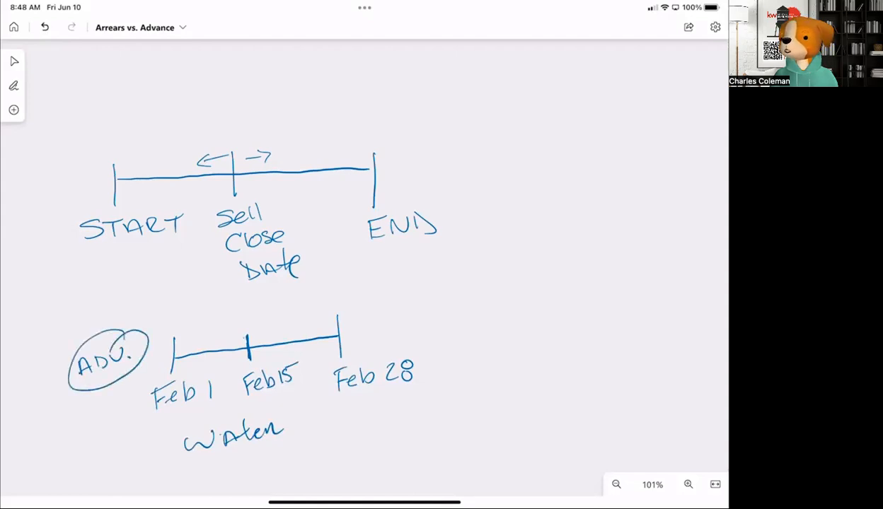
drag(145, 346, 321, 312)
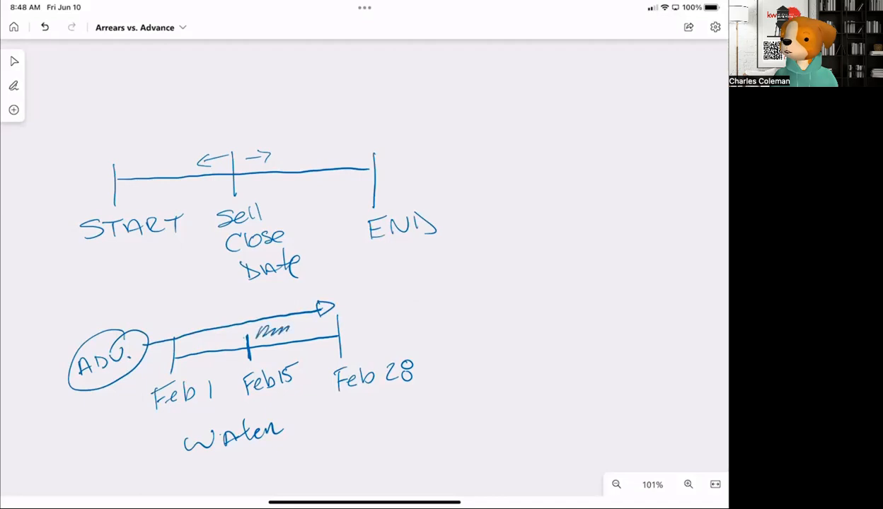
- Hatch the Feb 15–Feb 28 span and write 'Debit new owner' beside the arrow
drag(262, 329, 336, 328)
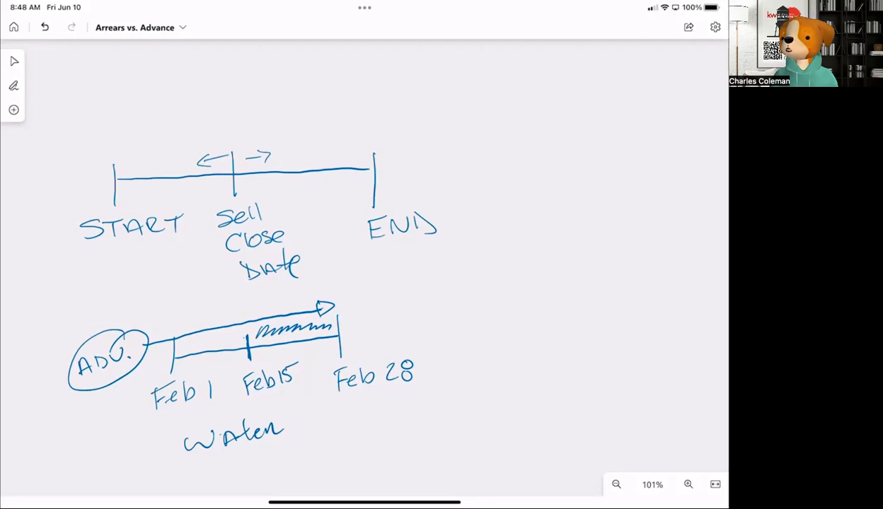
drag(373, 311, 417, 300)
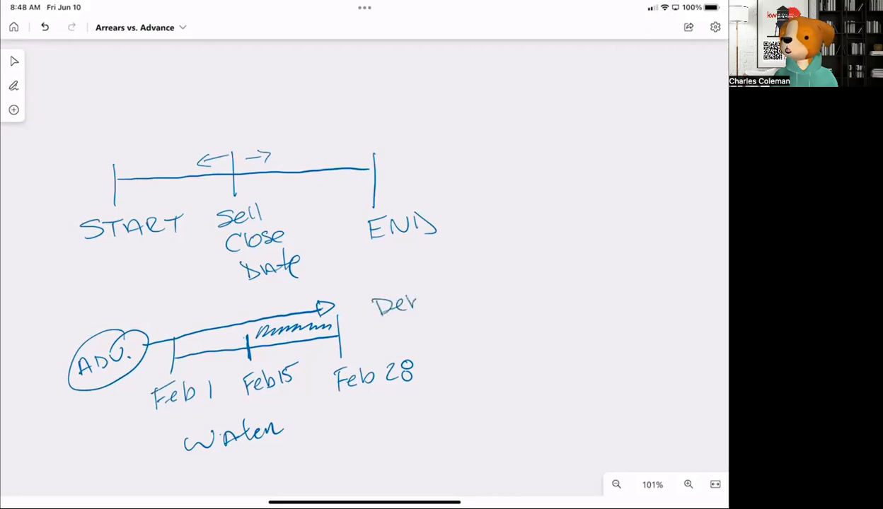
drag(417, 301, 495, 293)
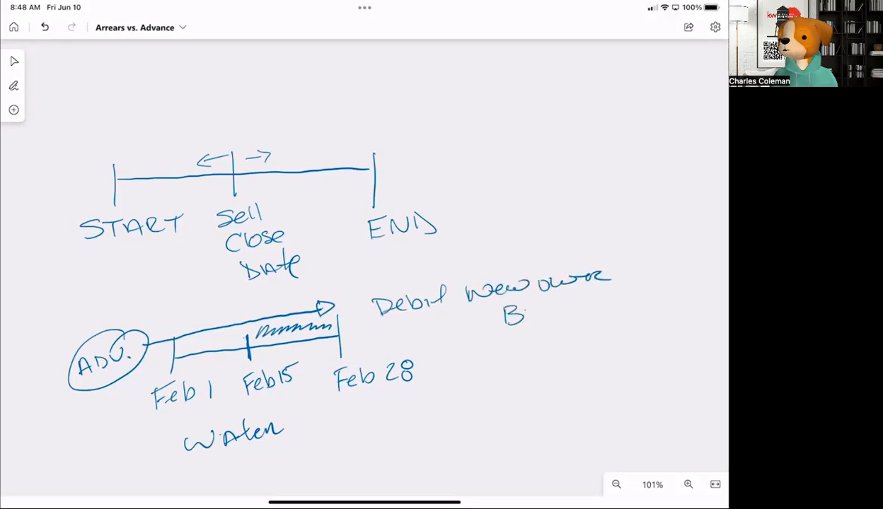
- Write 'Buyer' under new owner and 'Credit Seller' beside Feb 28
drag(502, 312, 615, 322)
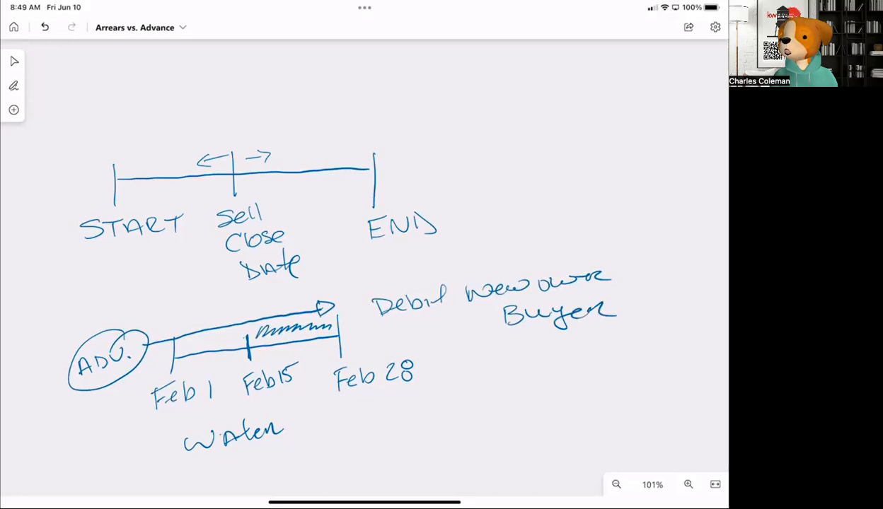
drag(442, 372, 509, 360)
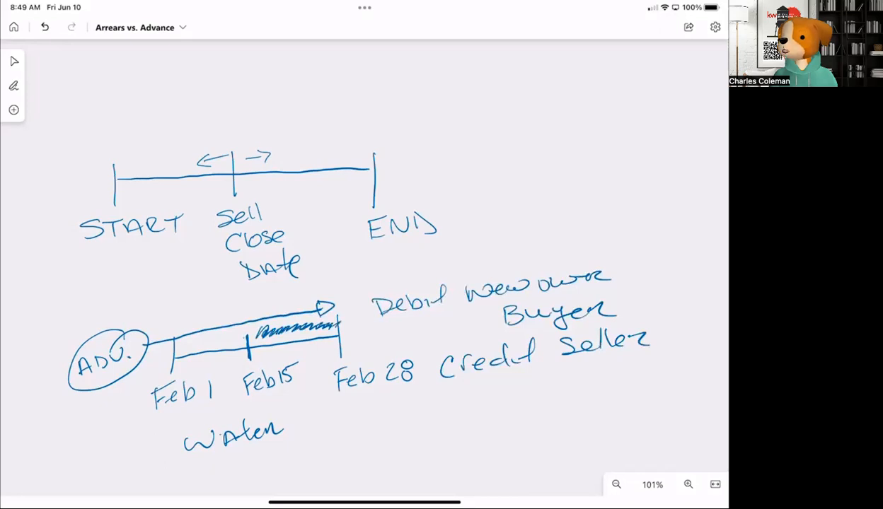
drag(459, 322, 488, 317)
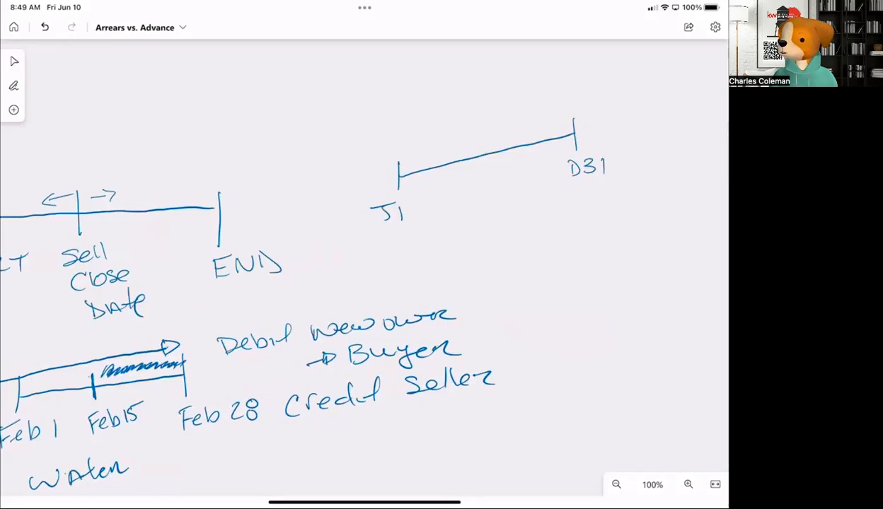
- Mark the July 31 close on the J1–D31 timeline, sketch a house, and write 2022
drag(481, 148, 480, 173)
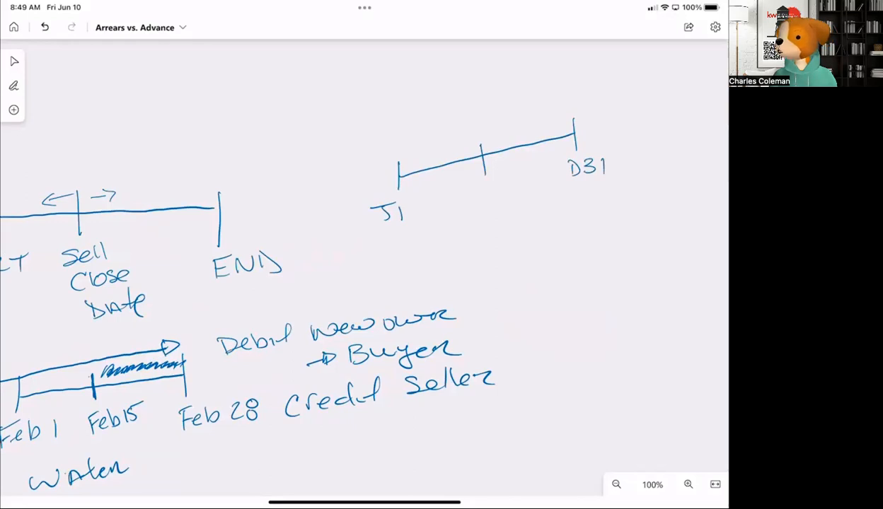
drag(470, 187, 481, 213)
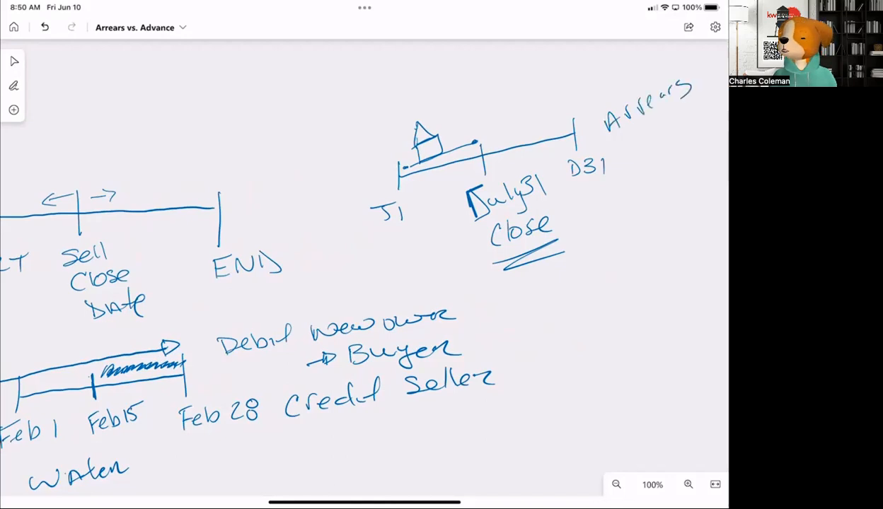
drag(414, 95, 449, 78)
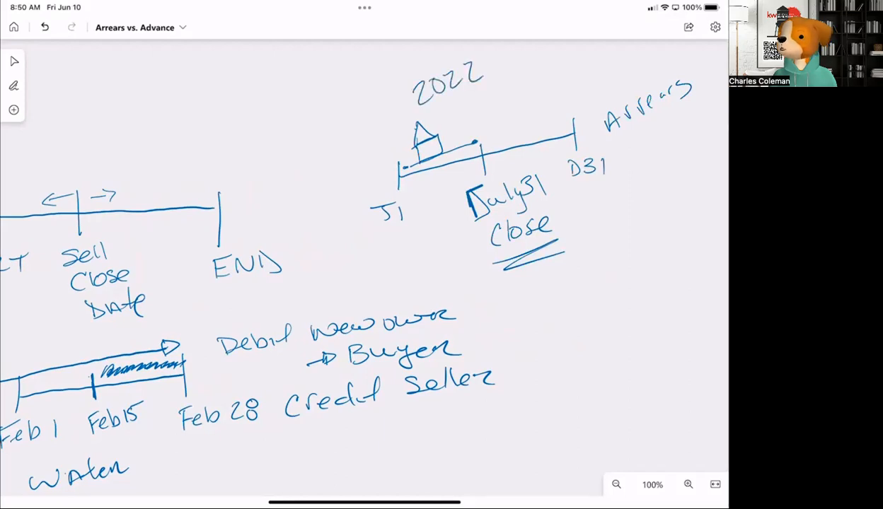
- Write 2023 beside Arrears and shade the period from J1 to closing
drag(644, 149, 668, 159)
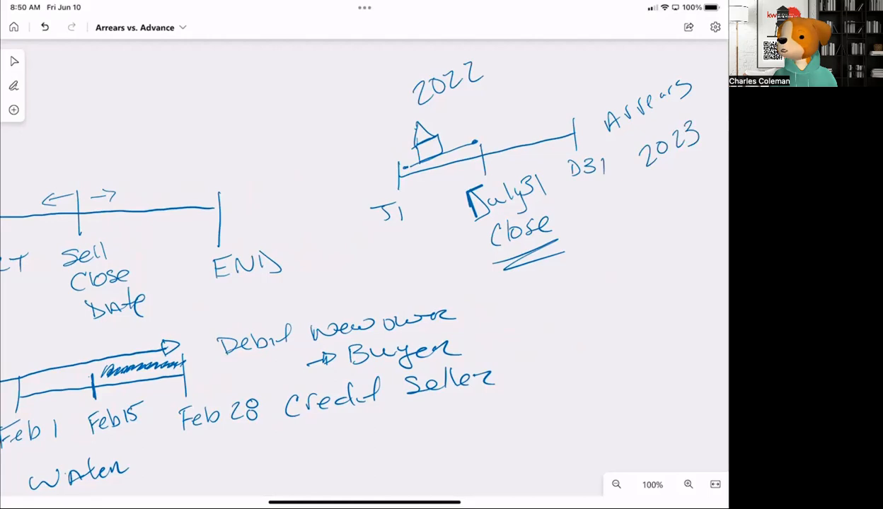
click(410, 186)
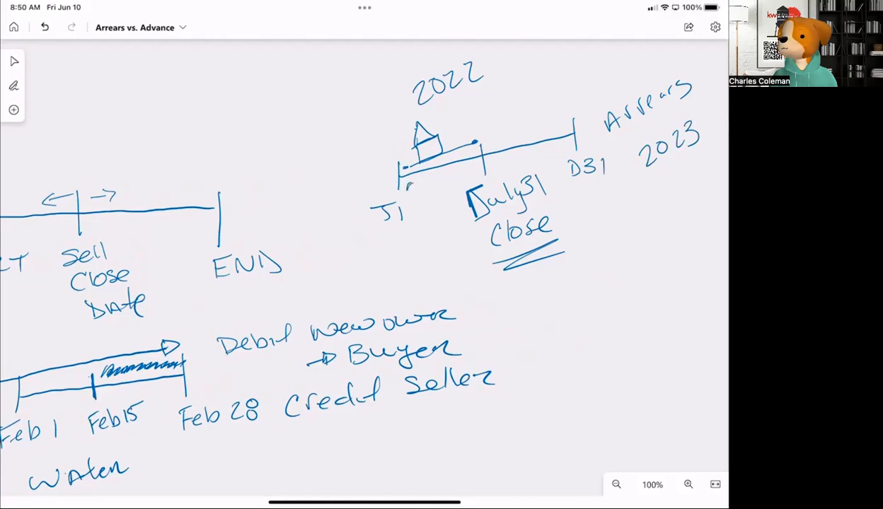
drag(406, 185, 471, 172)
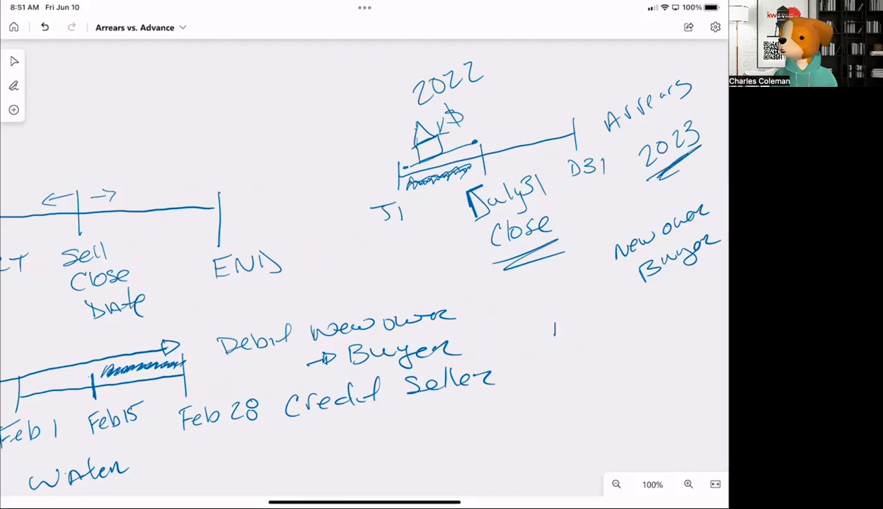
- Write 'Debit Seller, Credit Buyer' beneath 'New owner Buyer' on the arrears timeline
drag(548, 325, 608, 315)
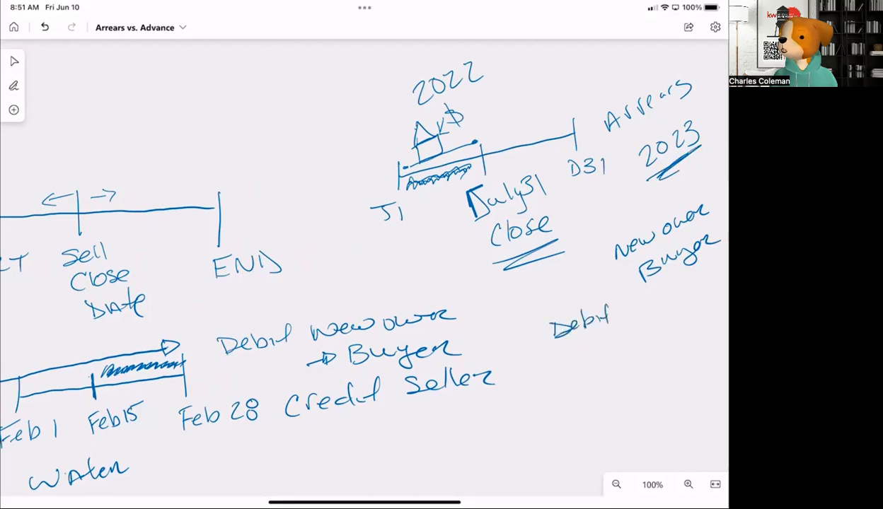
drag(616, 315, 686, 311)
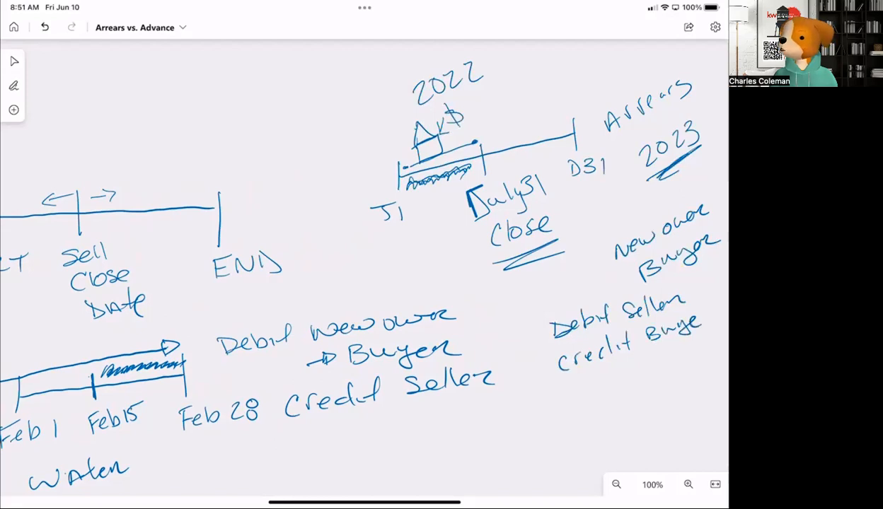
- In blank canvas space, draw a Feb 1–Feb 28 timeline with a 'close Feb 15' midpoint
scroll(down, 3)
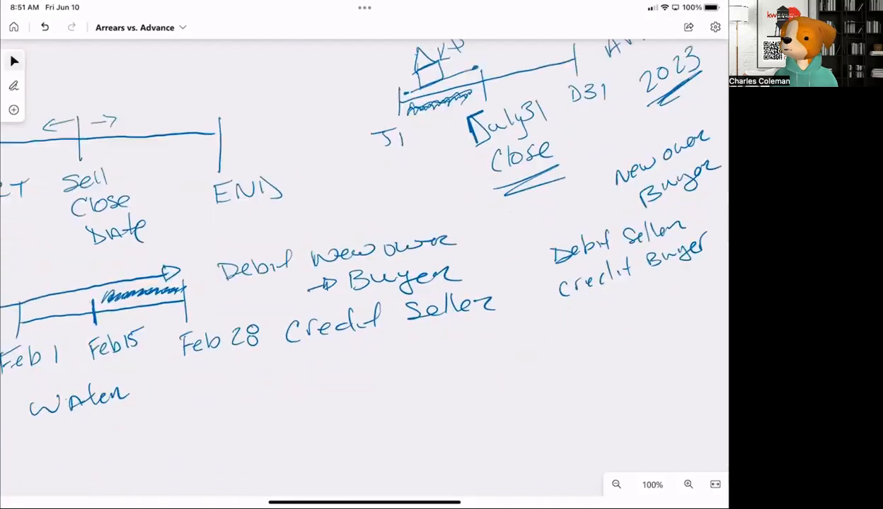
scroll(down, 3)
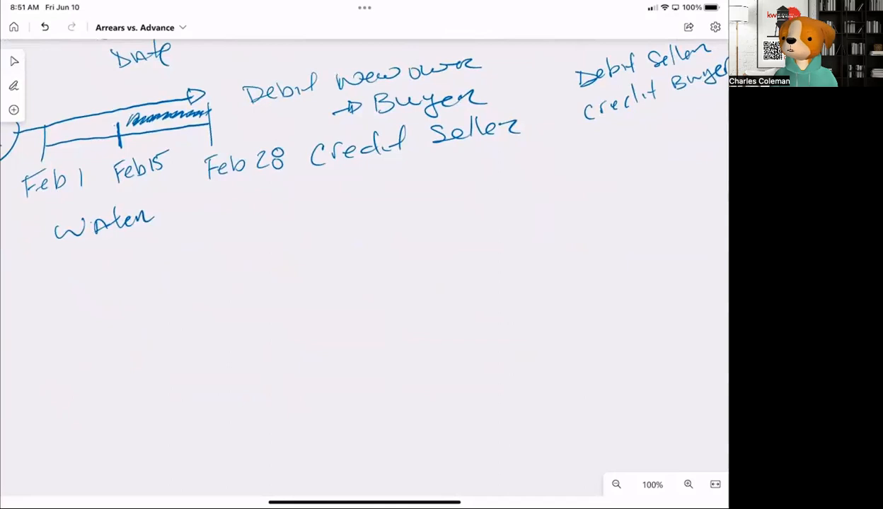
drag(359, 311, 486, 232)
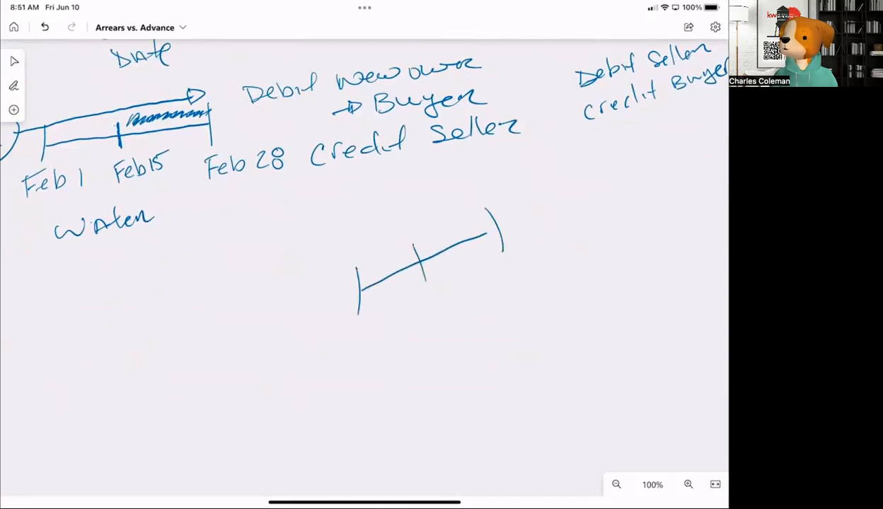
drag(346, 329, 356, 357)
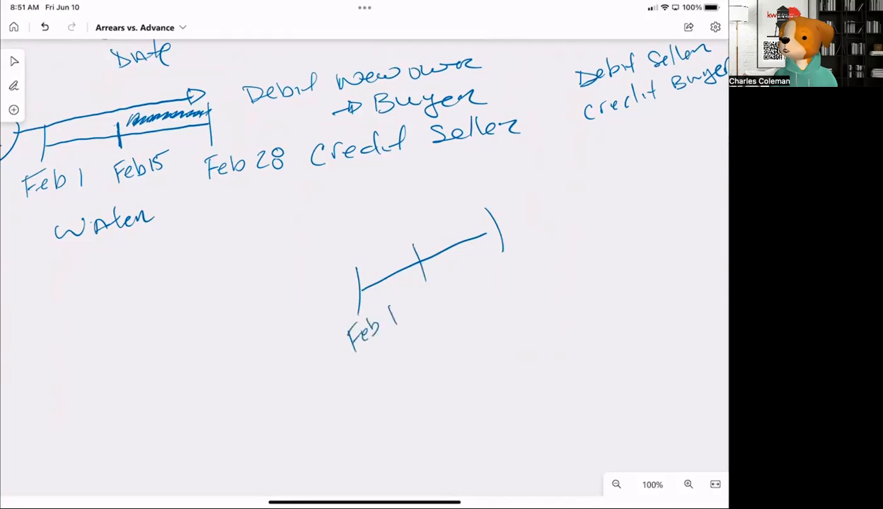
drag(502, 255, 523, 269)
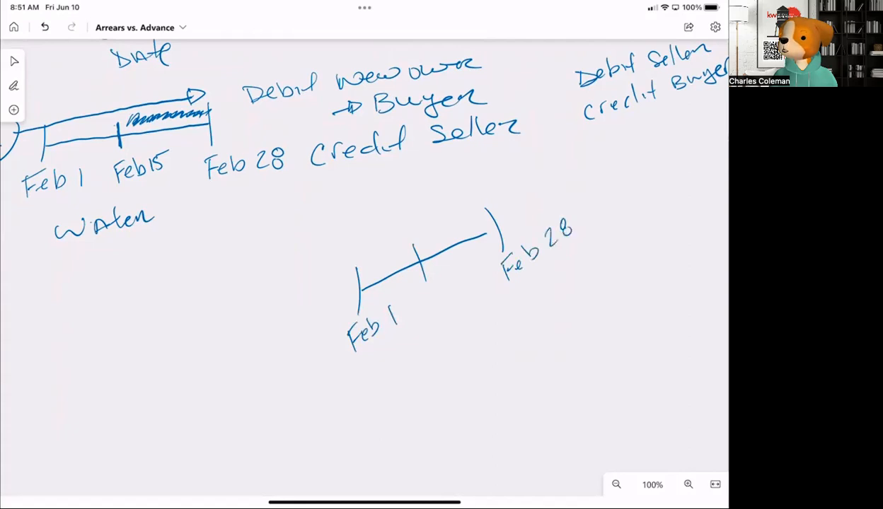
drag(417, 290, 466, 297)
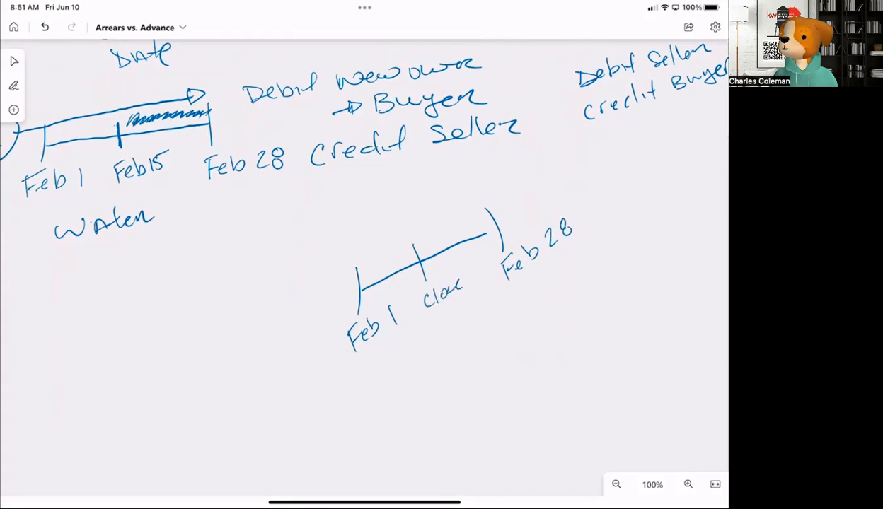
drag(439, 305, 474, 314)
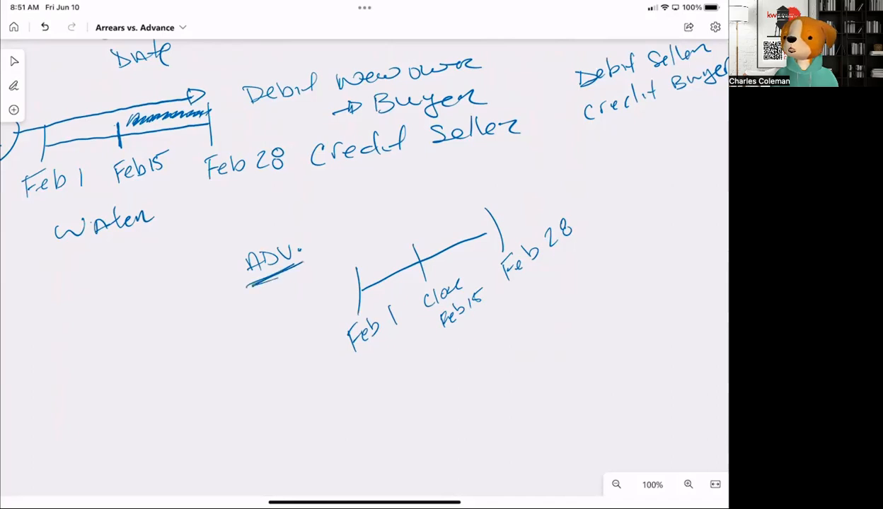
- Sketch houses before and after the Feb 15 close and write 'Debit Seller' and 'Debit Buyer'
drag(371, 241, 393, 261)
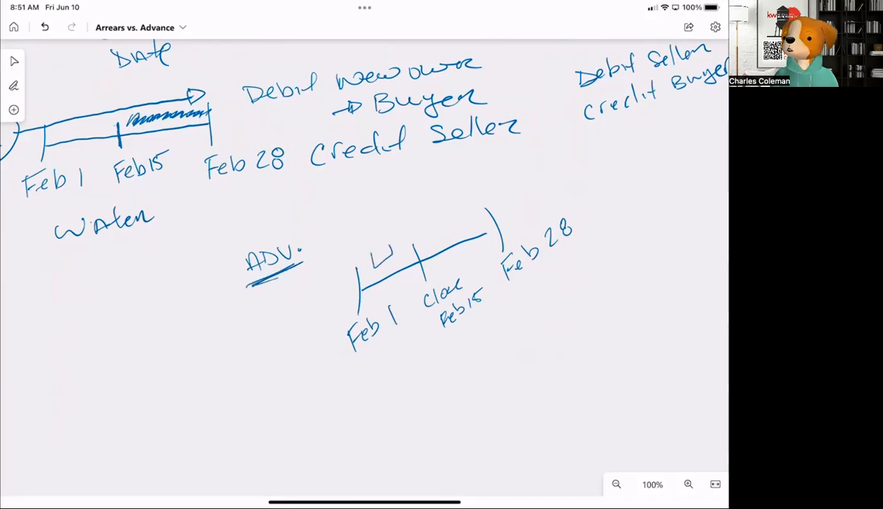
drag(375, 262, 386, 241)
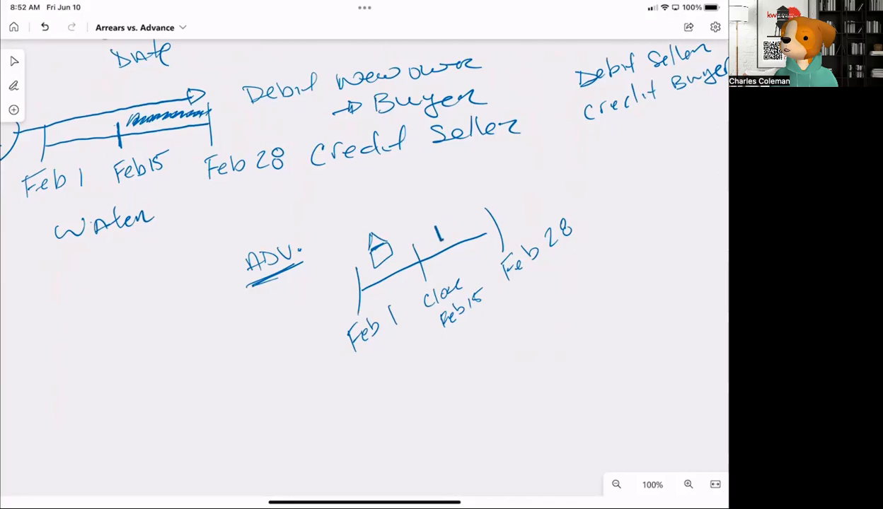
drag(463, 215, 442, 237)
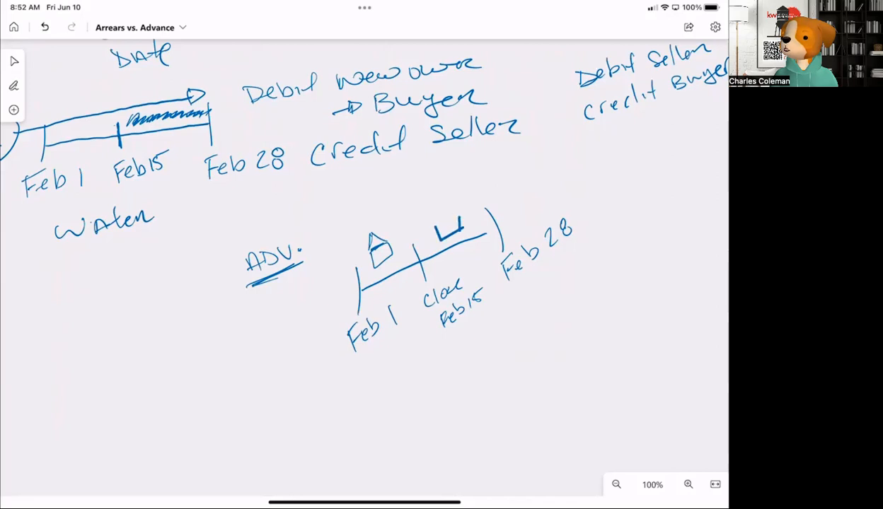
drag(435, 233, 460, 212)
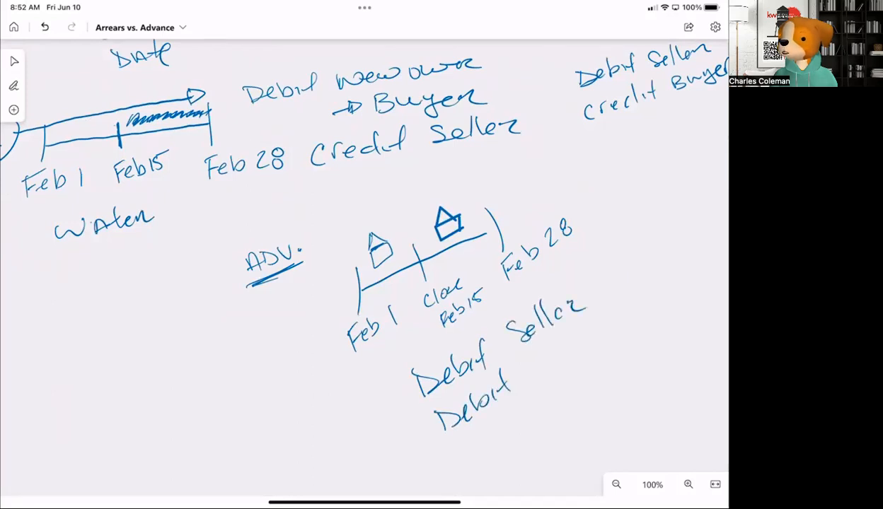
drag(531, 371, 555, 365)
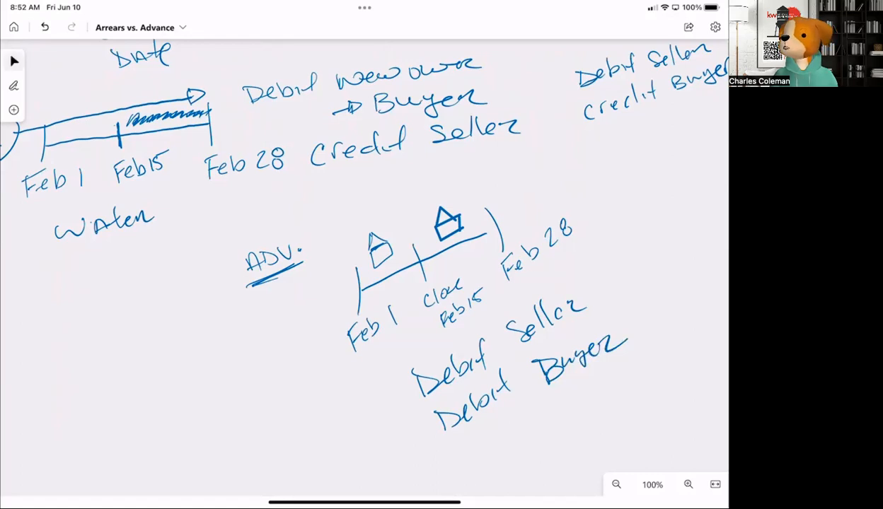
click(616, 485)
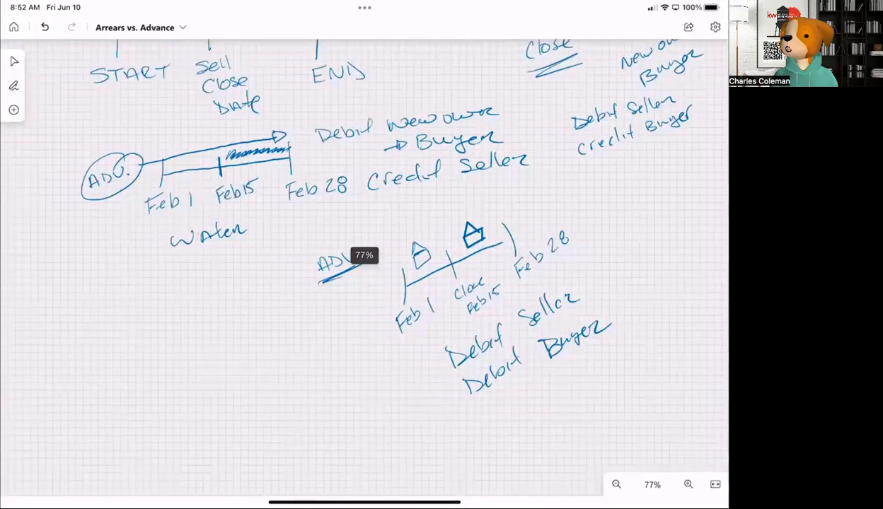